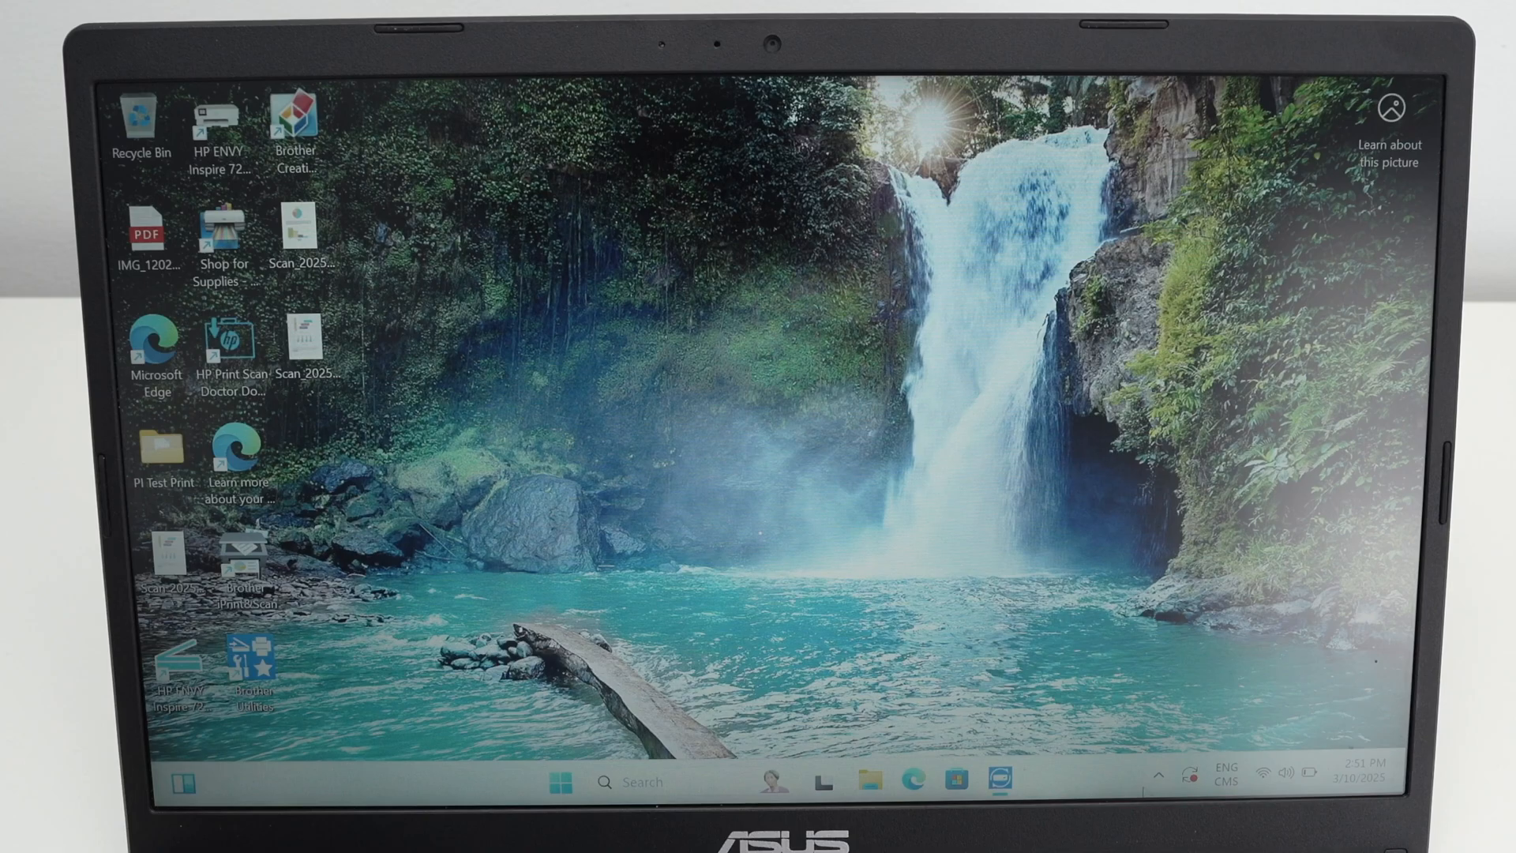
pyautogui.moveTo(1136, 774)
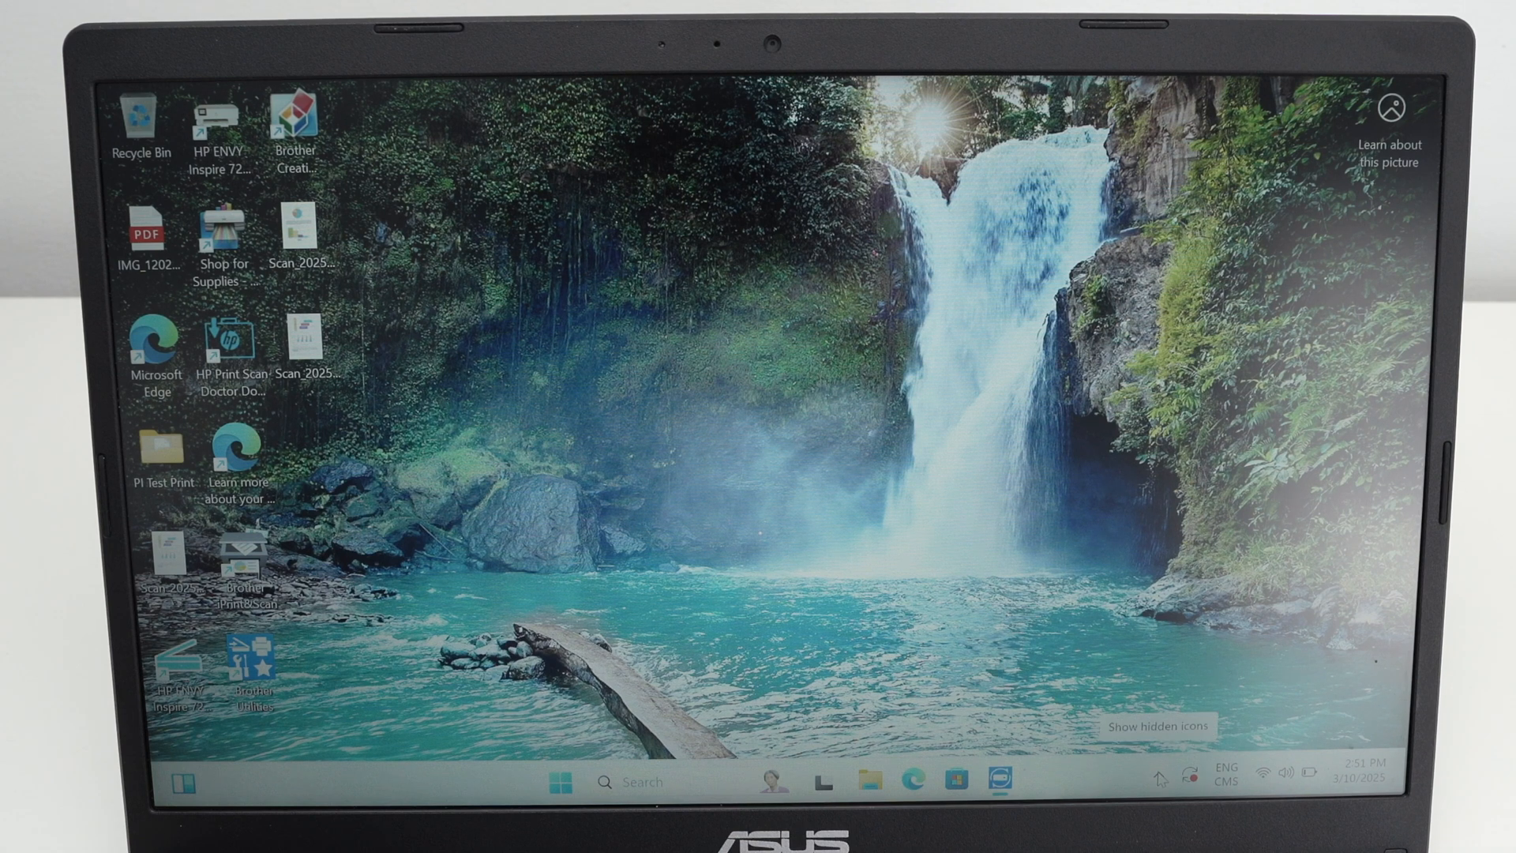
# - Reveal the hidden system tray icons from the taskbar overflow arrow
pyautogui.click(1159, 780)
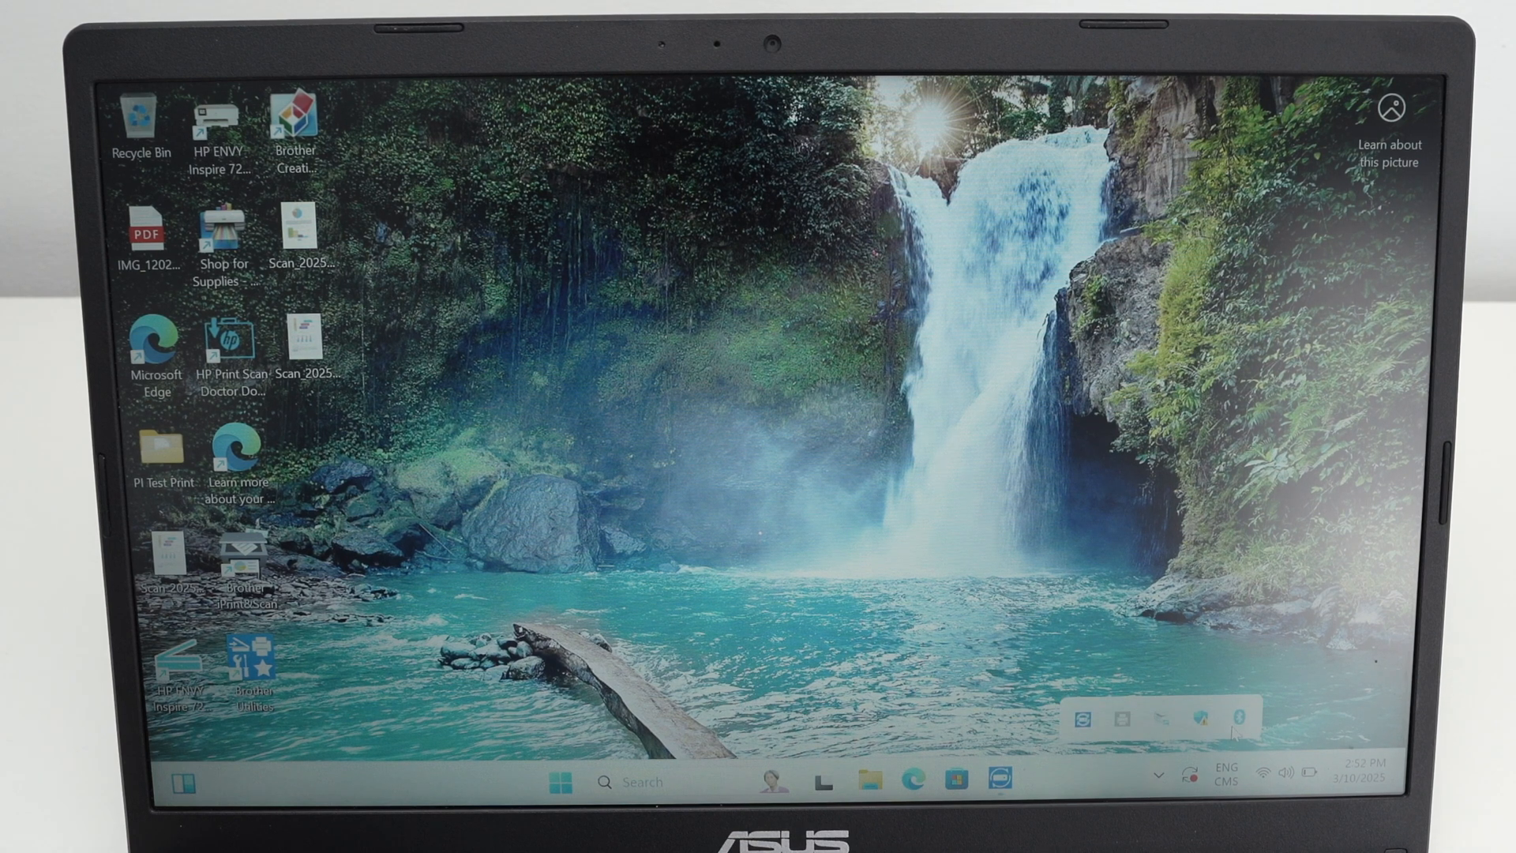
pyautogui.moveTo(1218, 717)
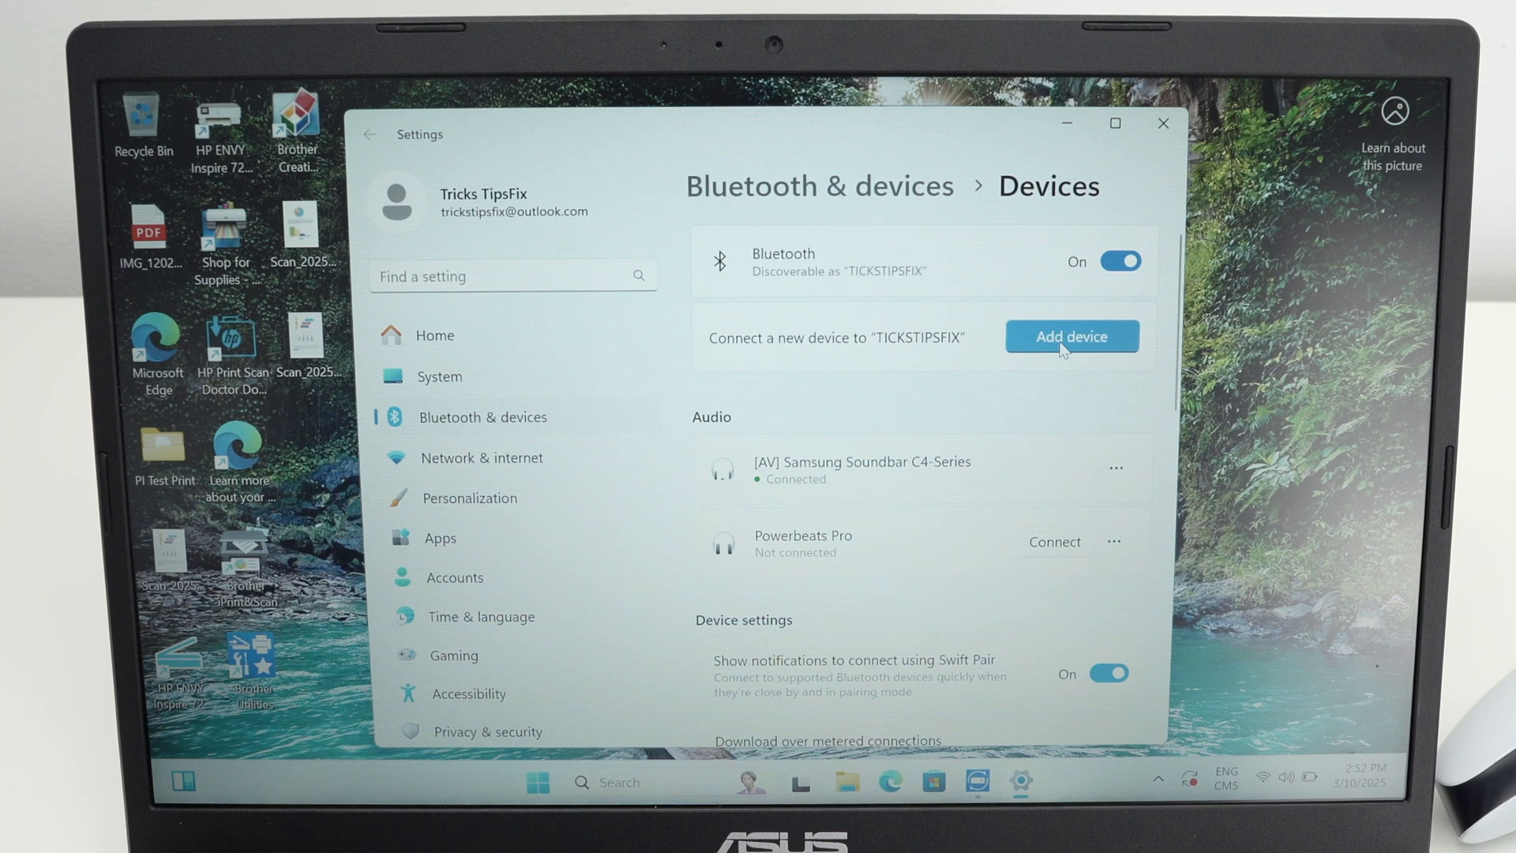
# - Add a Bluetooth device and pick the DualSense Wireless Controller from the found devices
pyautogui.click(1070, 337)
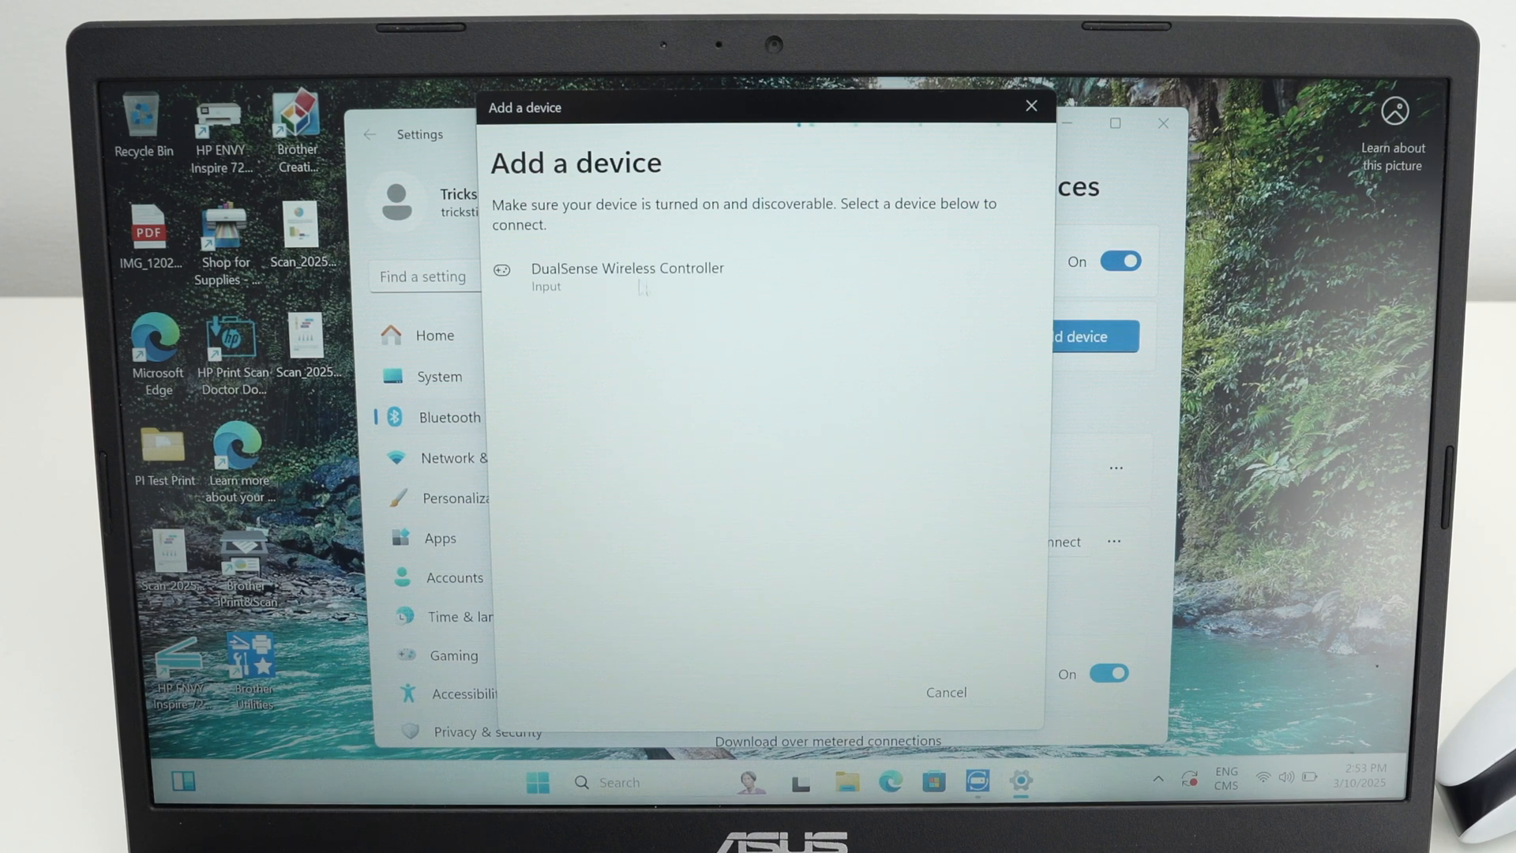
pyautogui.moveTo(669, 368)
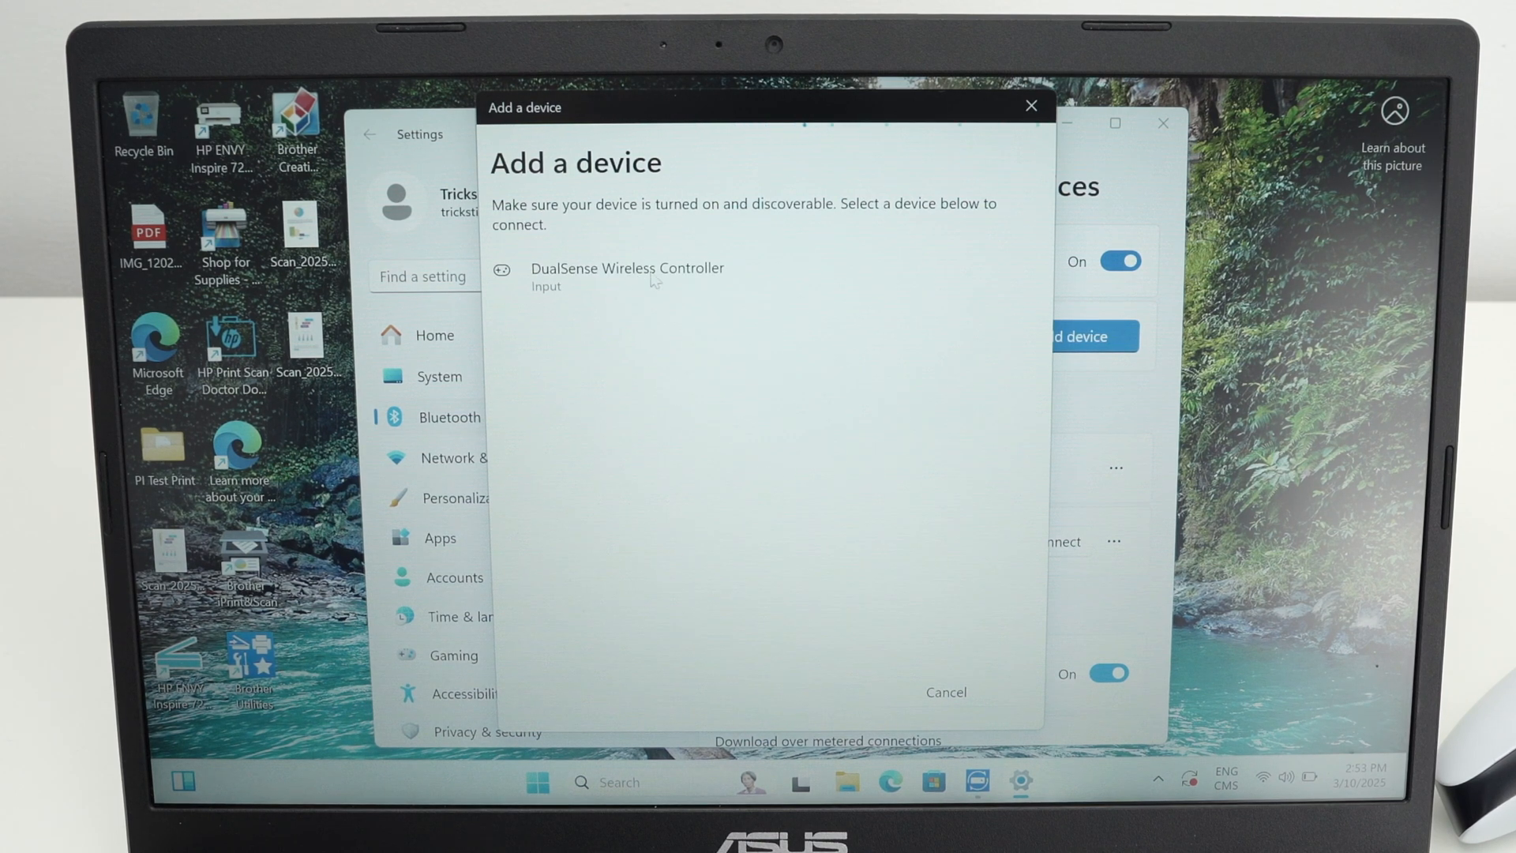
pyautogui.moveTo(544, 285)
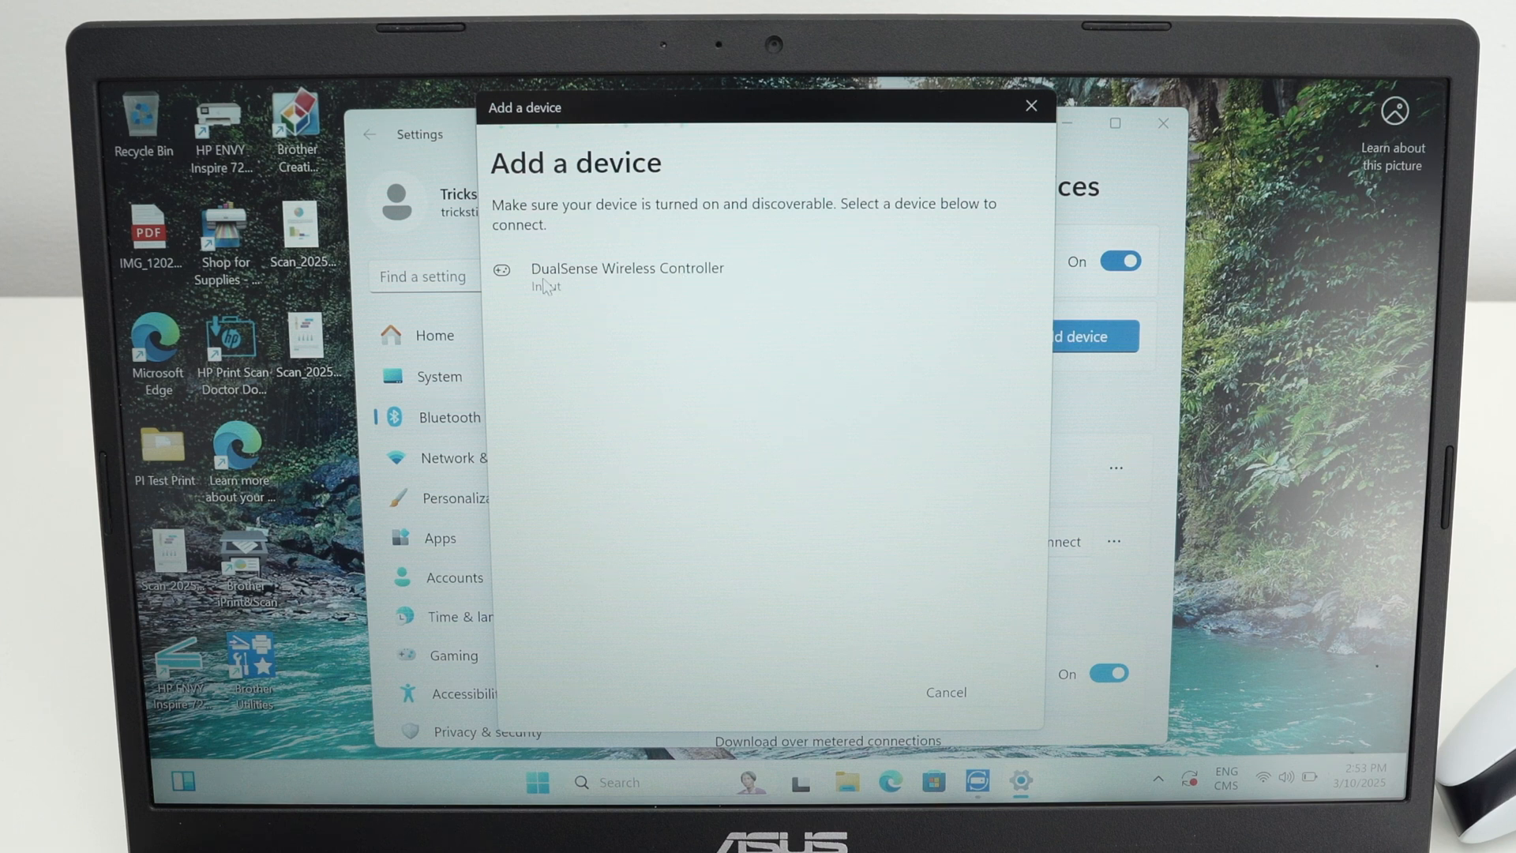
pyautogui.click(627, 268)
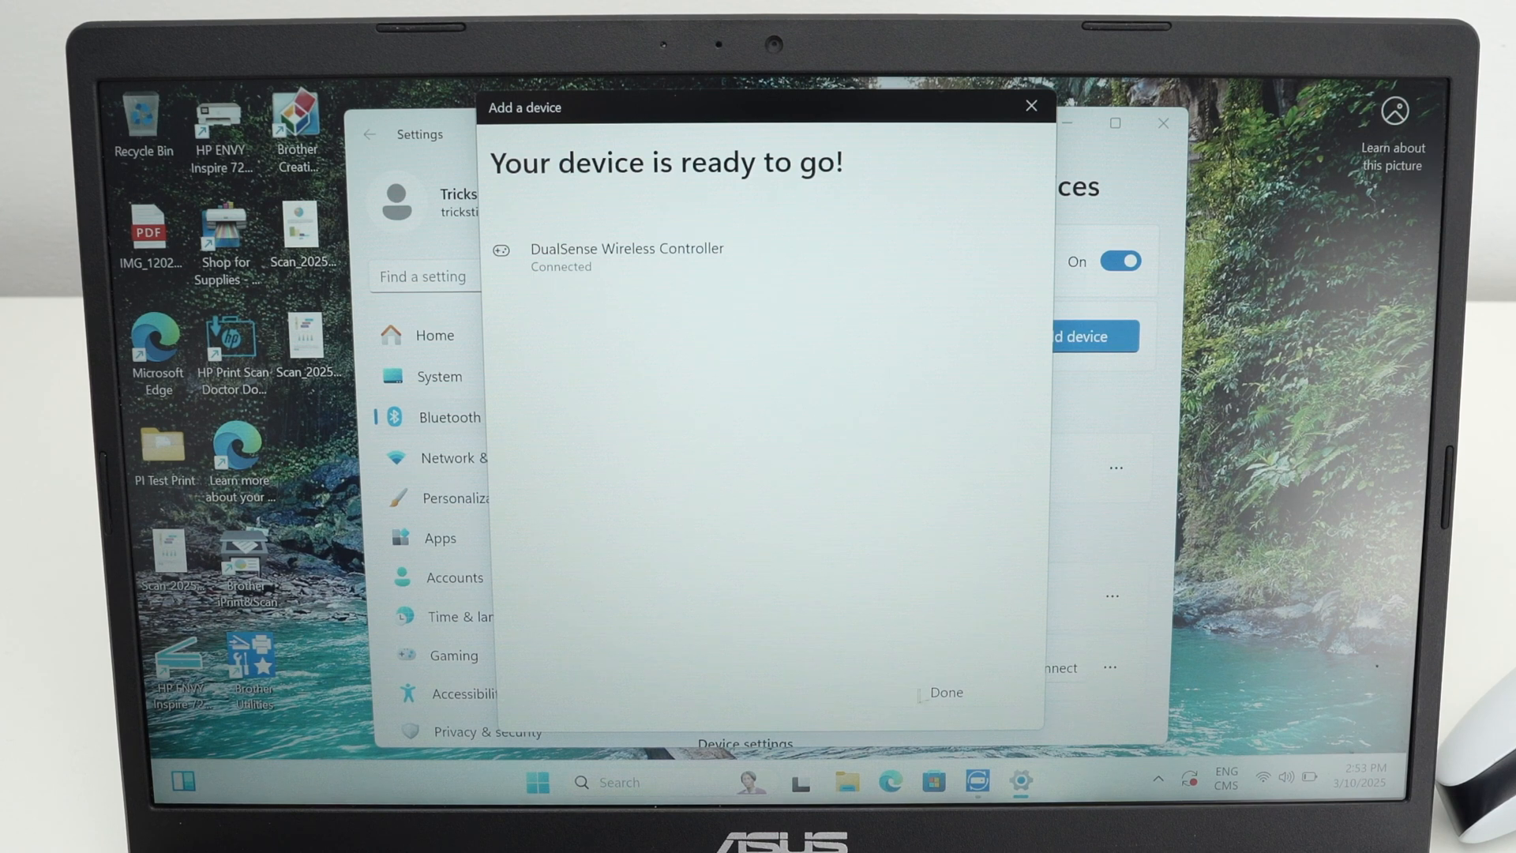
# - Dismiss the 'Your device is ready to go!' confirmation with Done
pyautogui.click(946, 692)
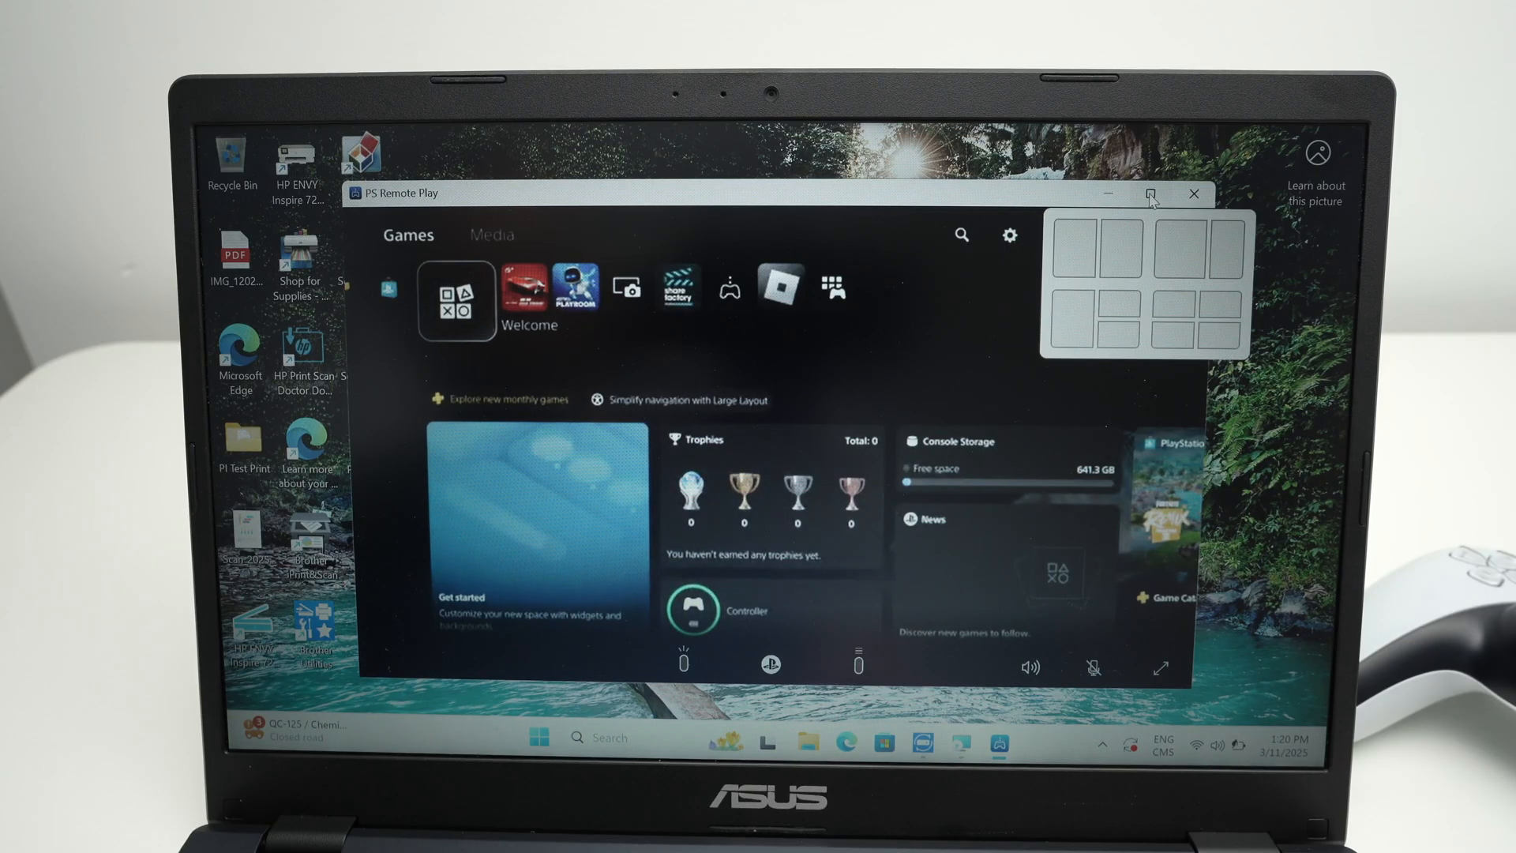
# - Maximize the PS Remote Play window
pyautogui.click(1149, 192)
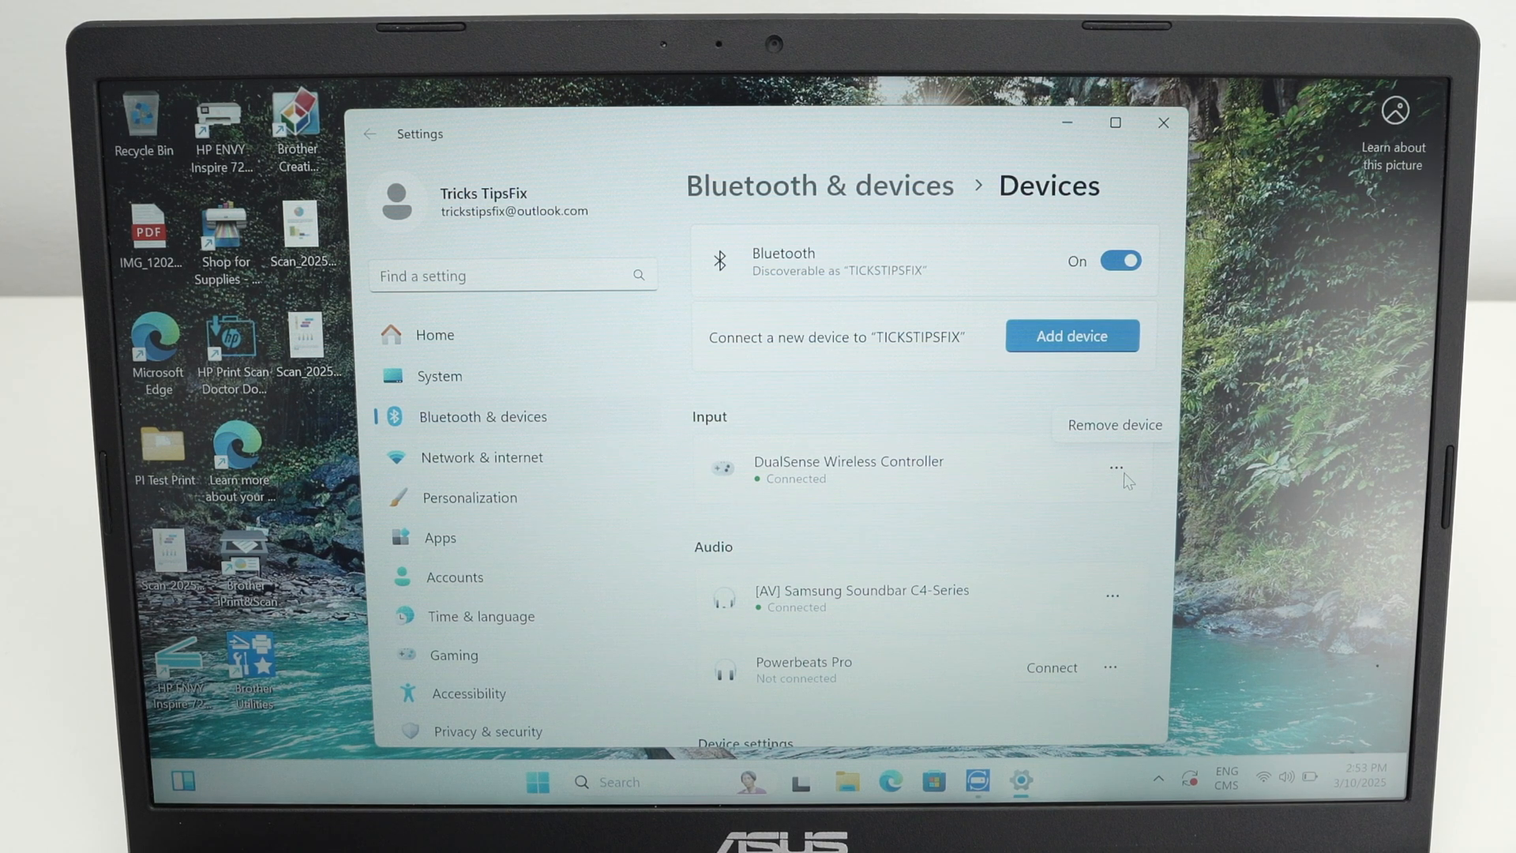
pyautogui.moveTo(1102, 428)
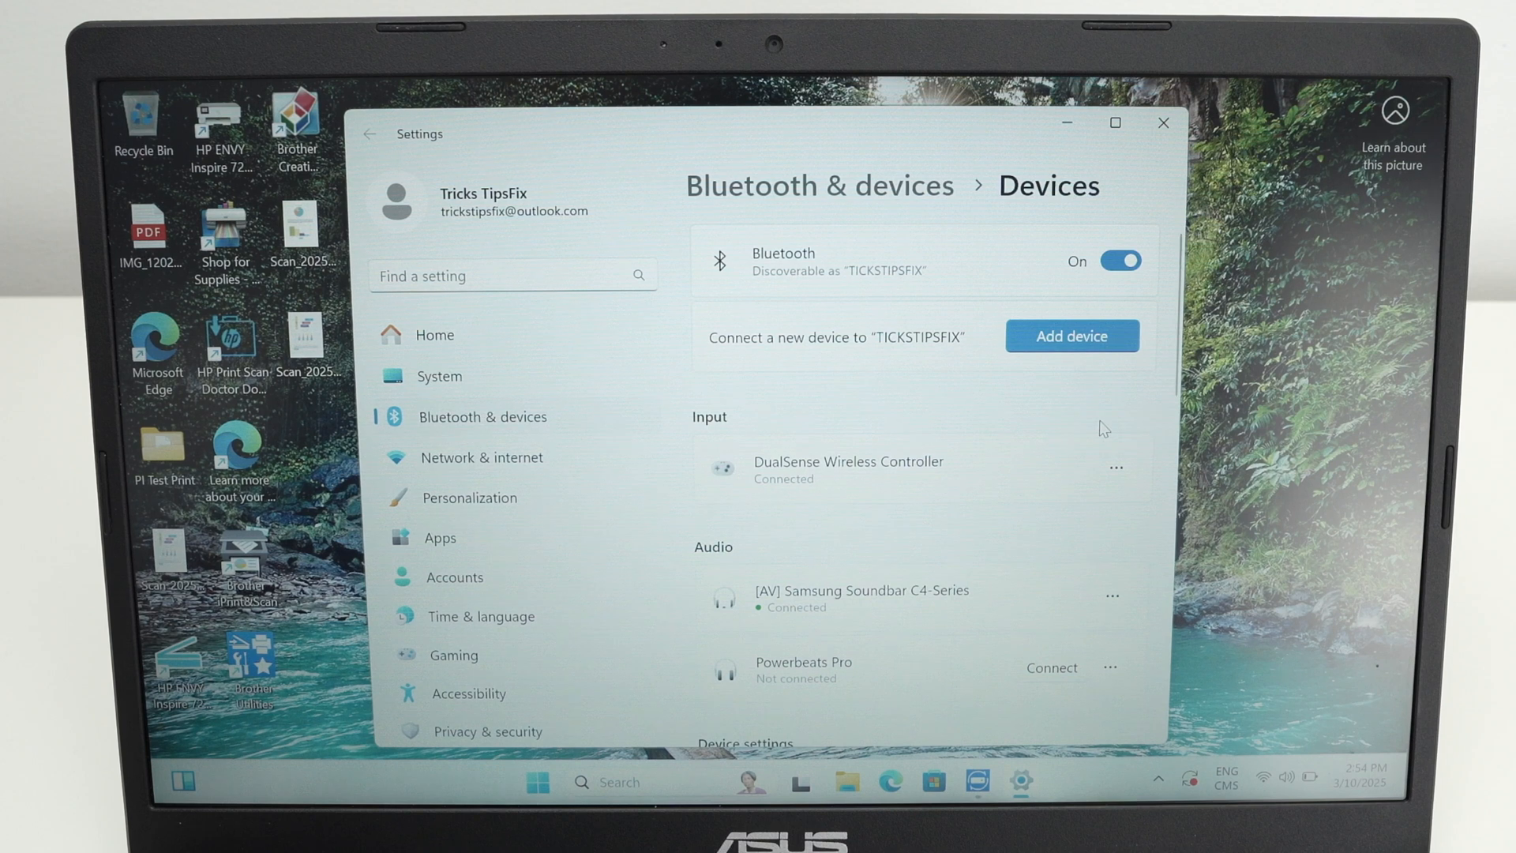
# - Remove the DualSense Wireless Controller from the paired input devices
pyautogui.click(1114, 468)
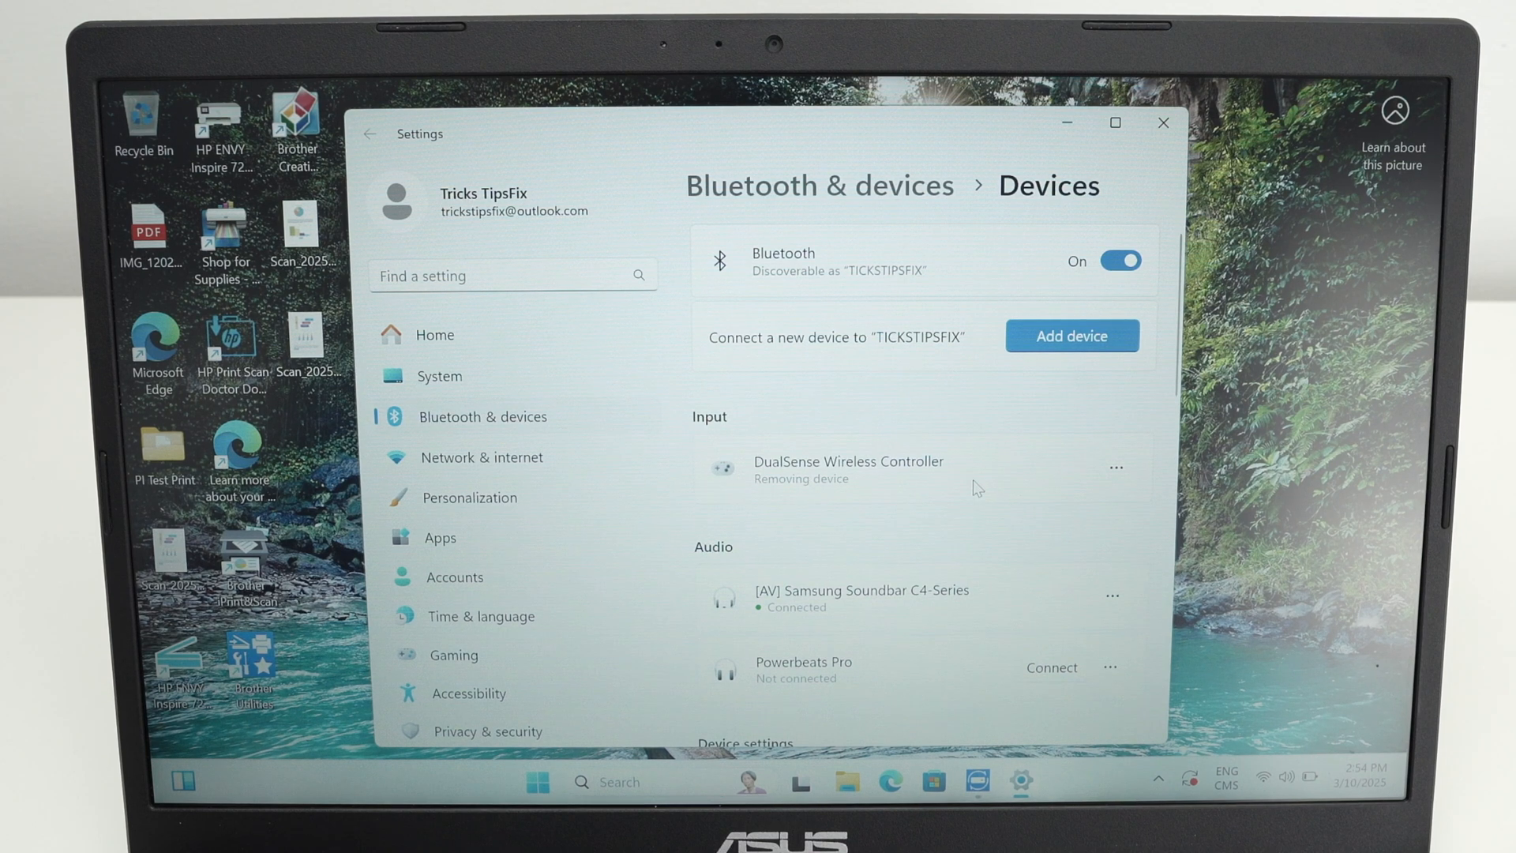